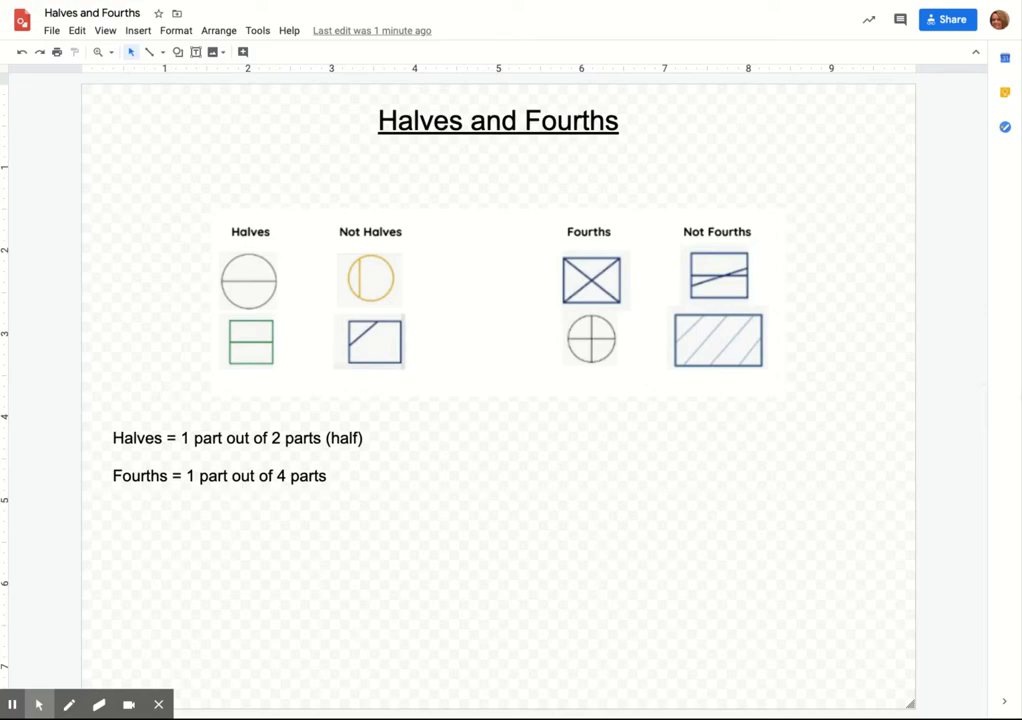
mouse_move(156, 592)
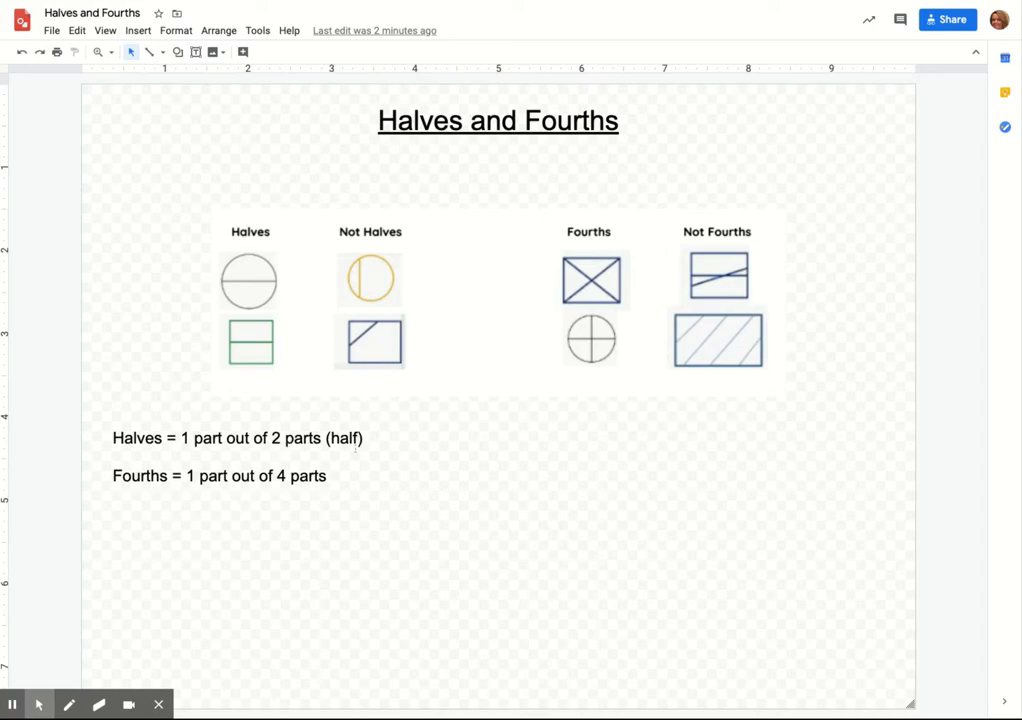
mouse_move(408, 420)
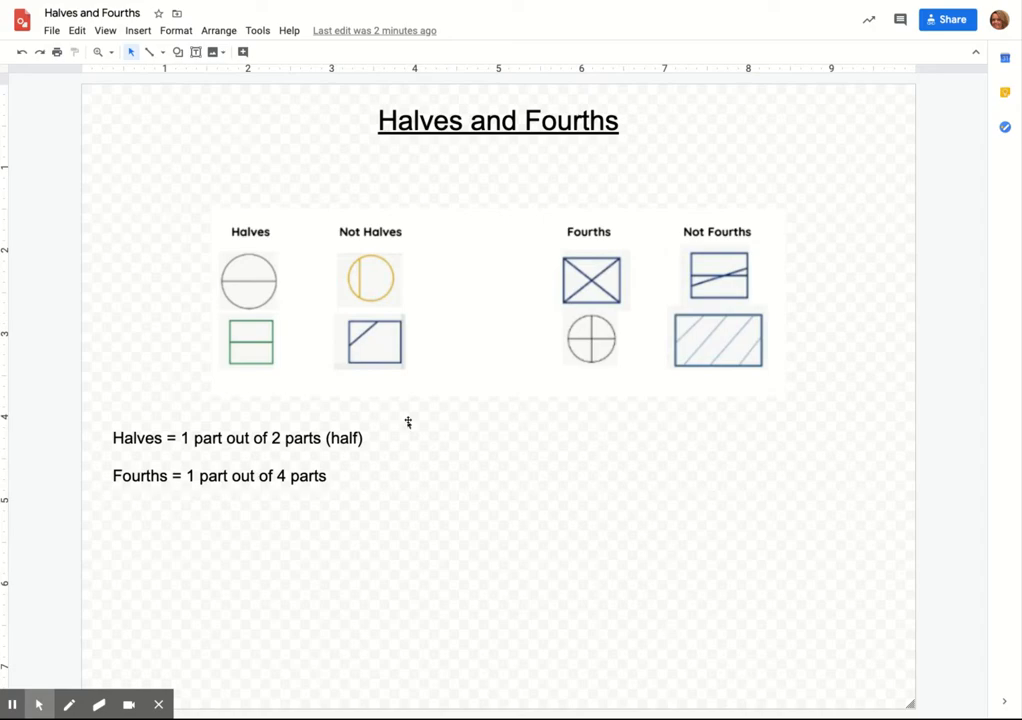
mouse_move(408, 424)
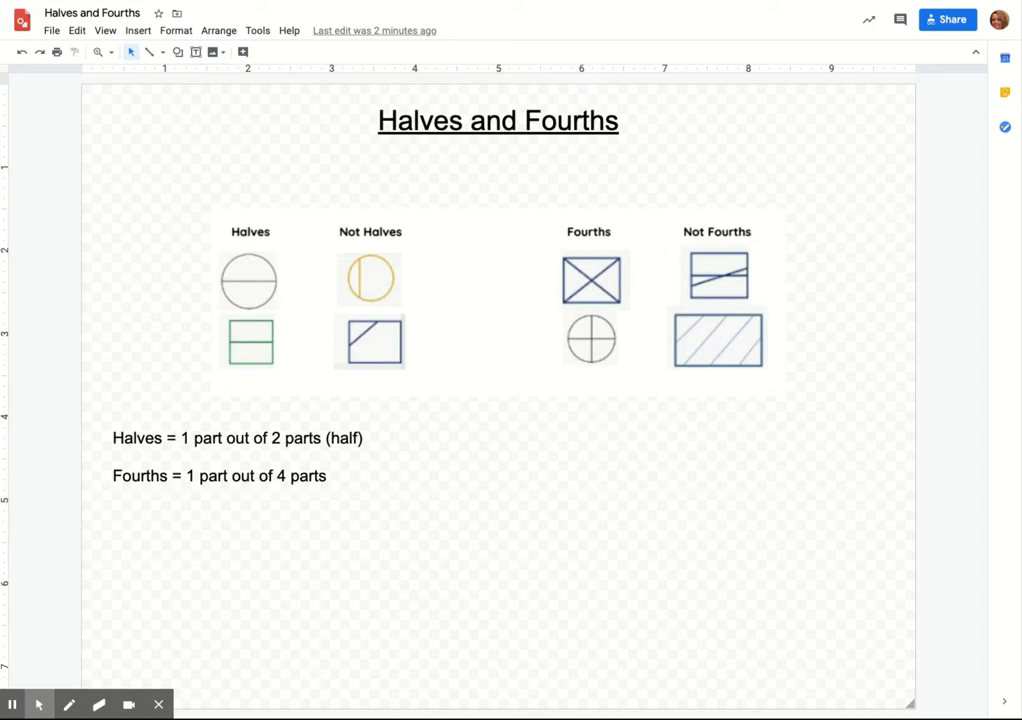
mouse_move(406, 424)
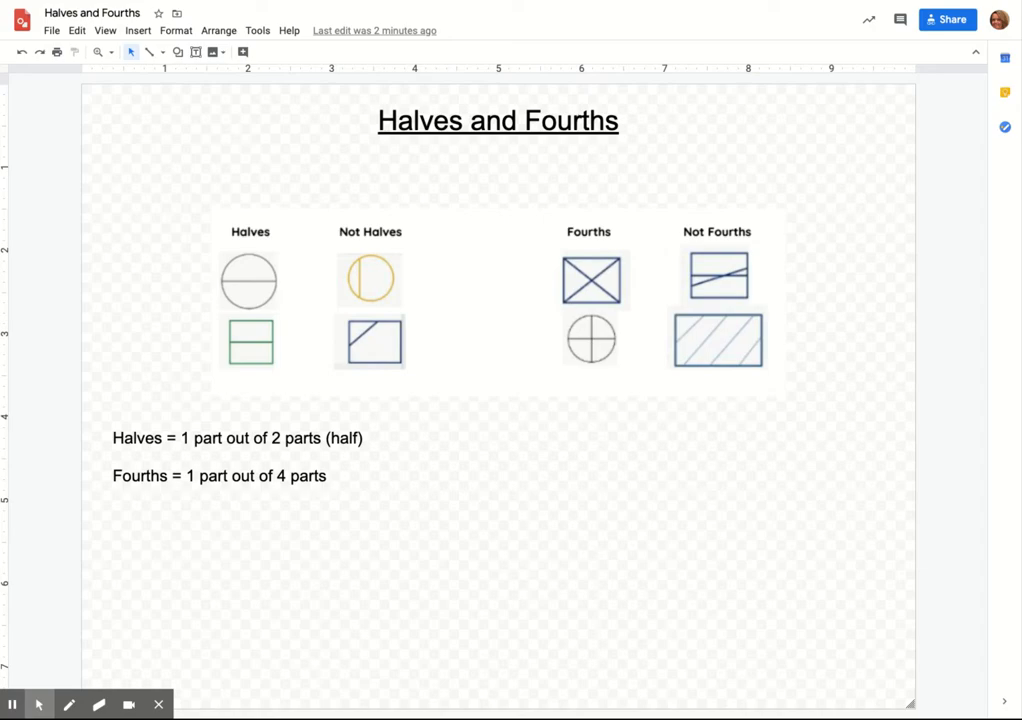
mouse_move(380, 438)
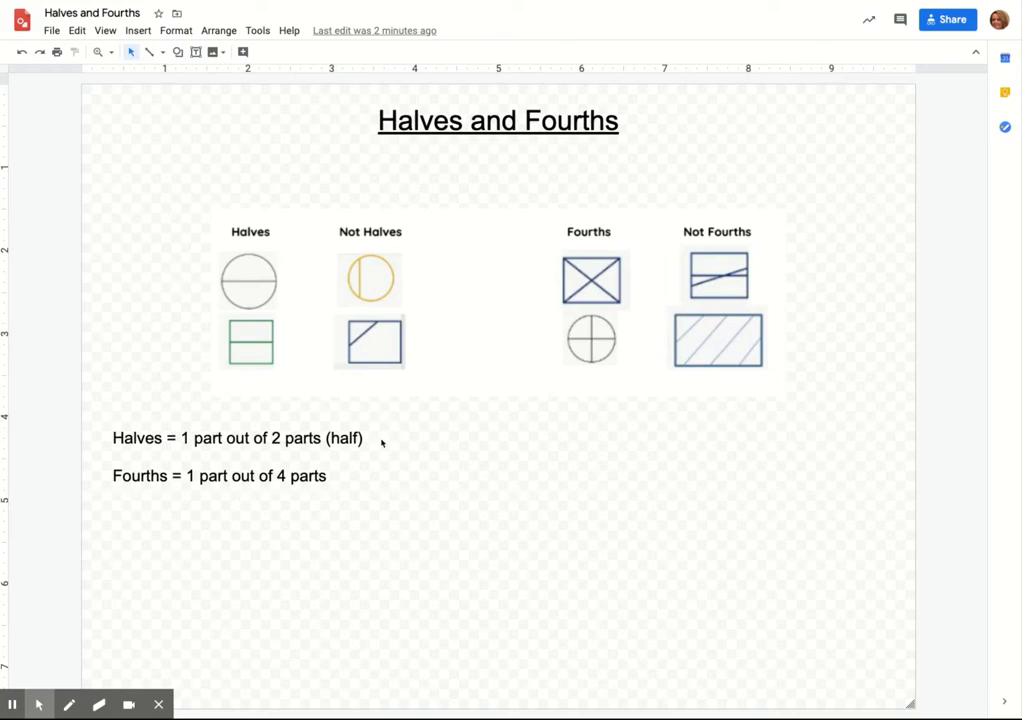
mouse_move(238, 258)
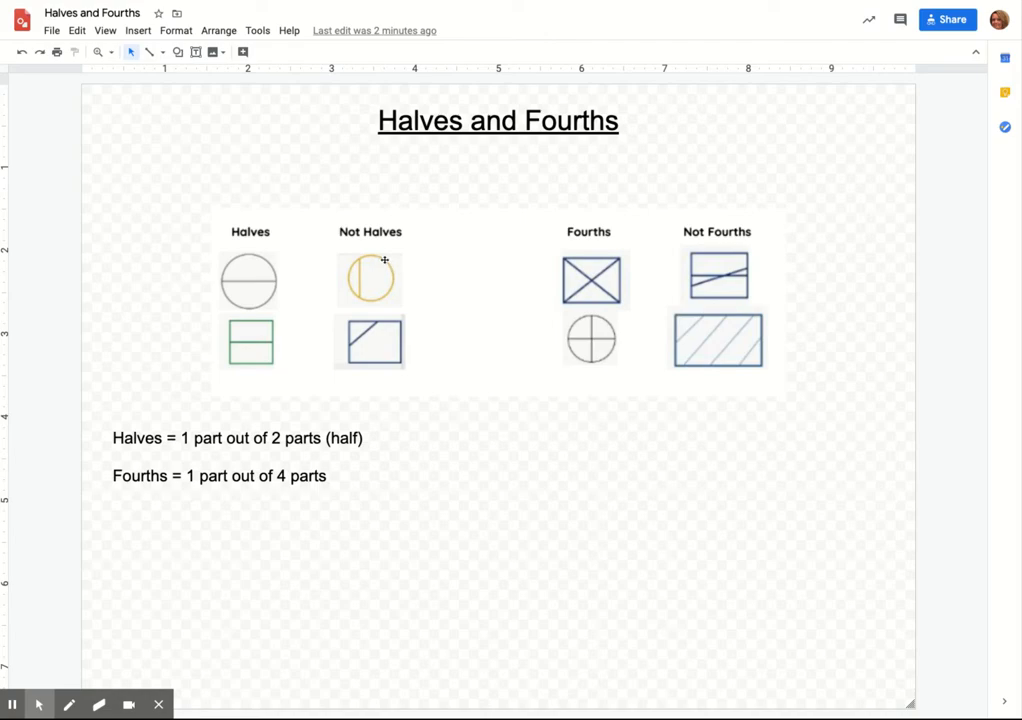
mouse_move(370, 300)
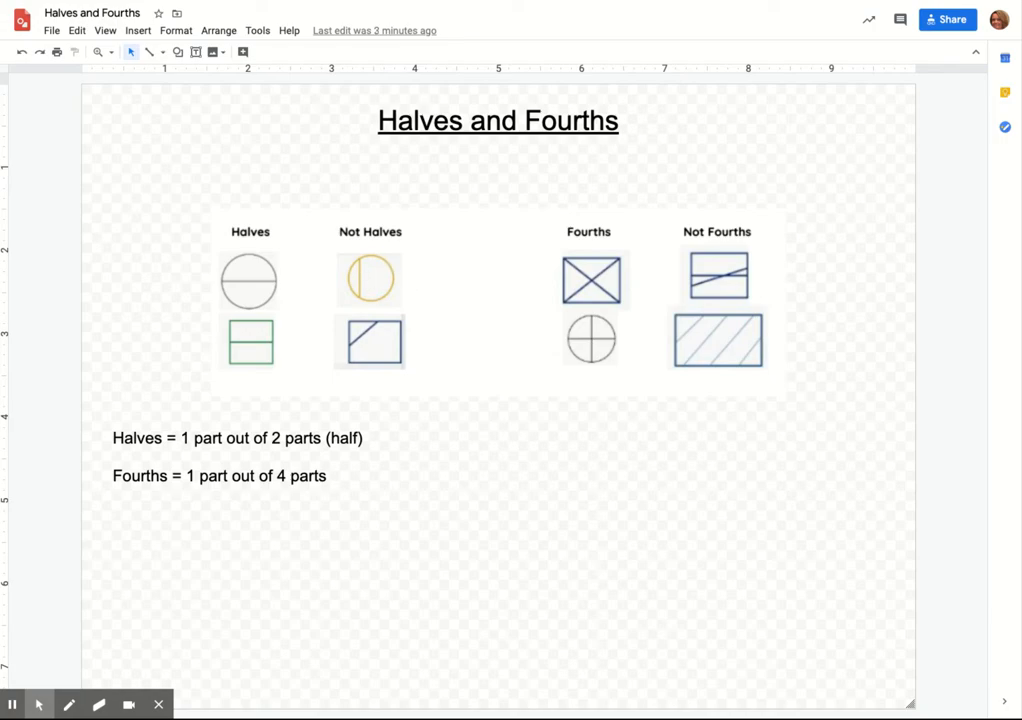
mouse_move(264, 356)
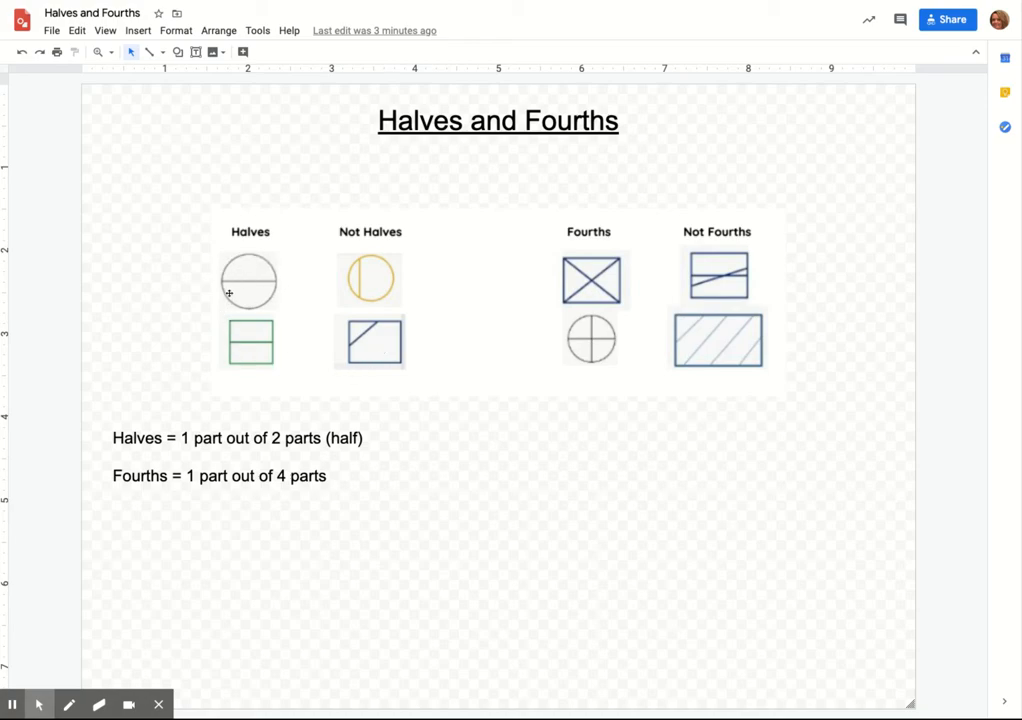
mouse_move(248, 296)
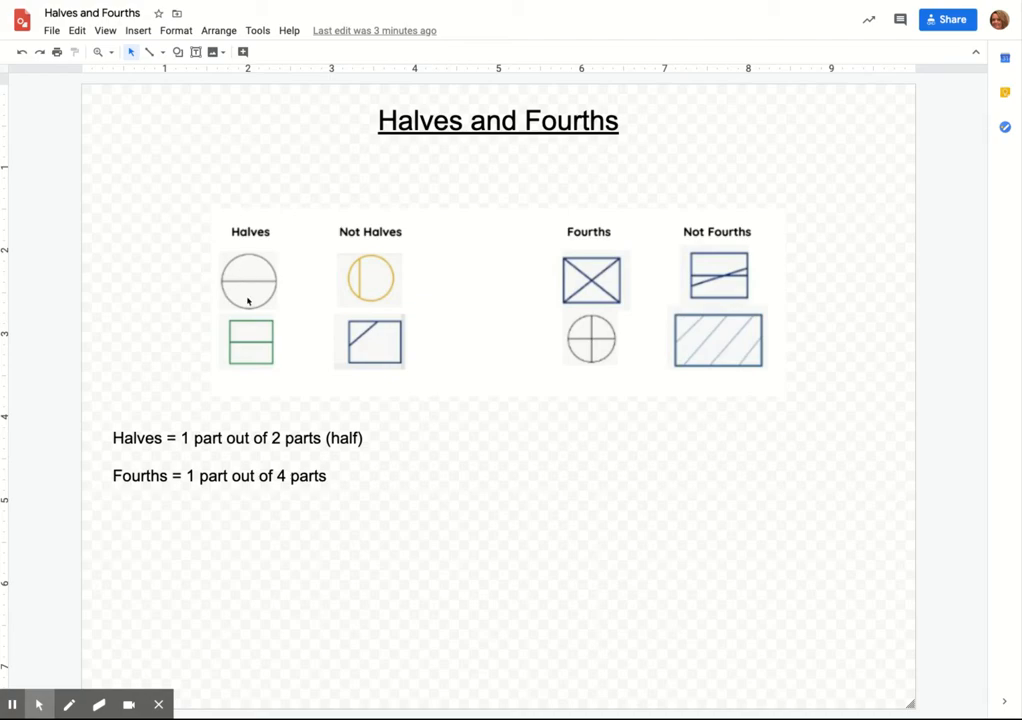
mouse_move(596, 370)
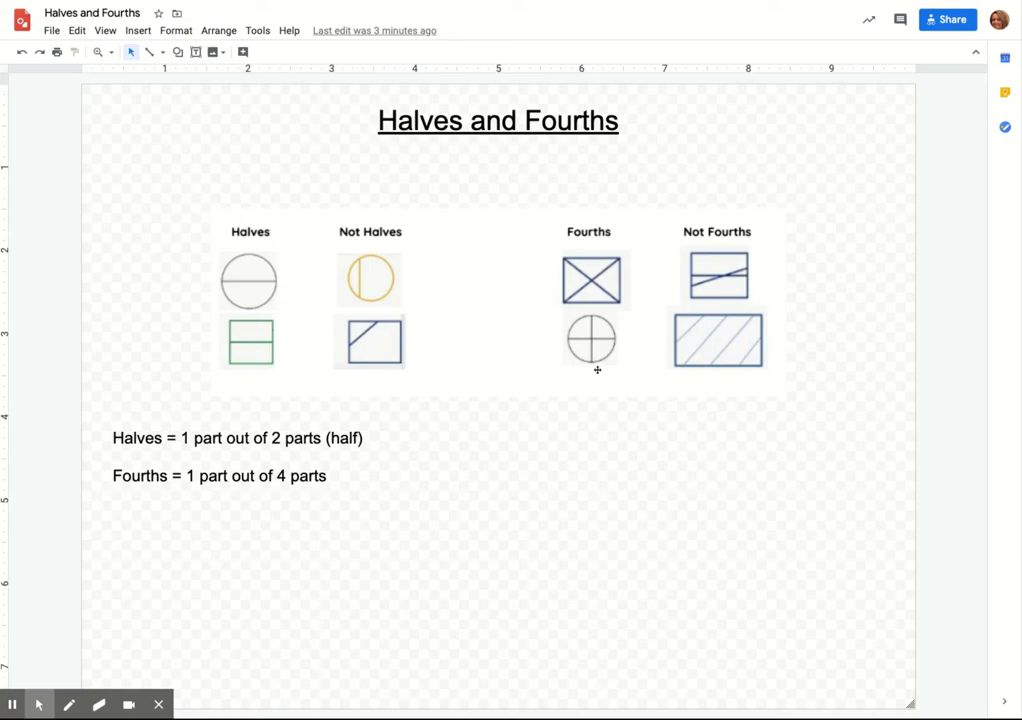
mouse_move(628, 392)
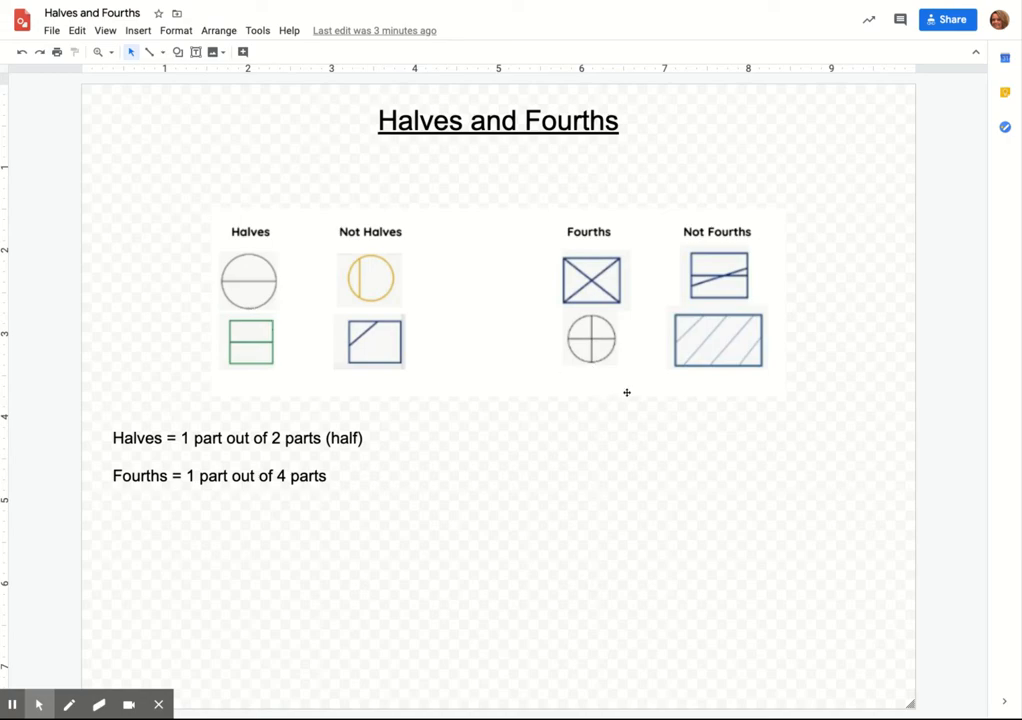
mouse_move(624, 392)
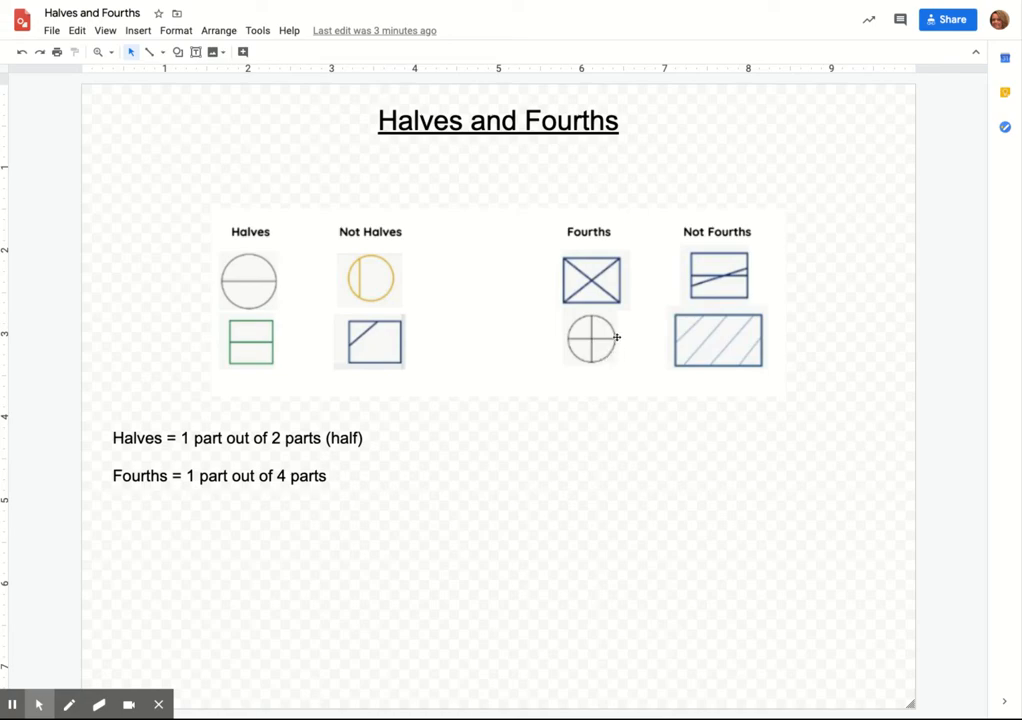
mouse_move(584, 350)
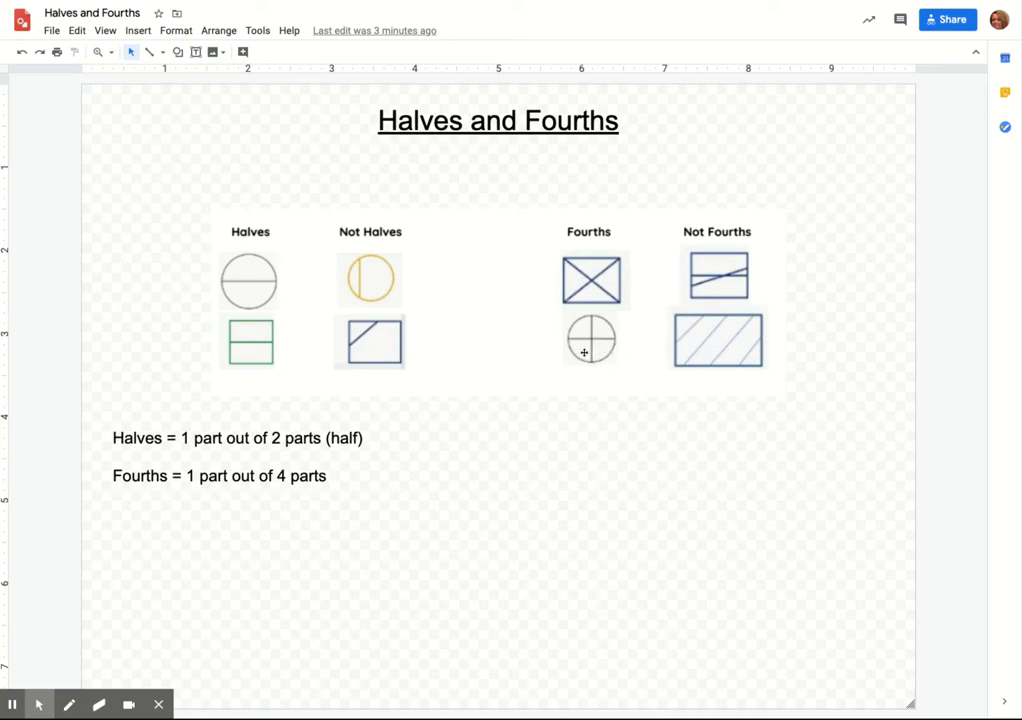
mouse_move(580, 330)
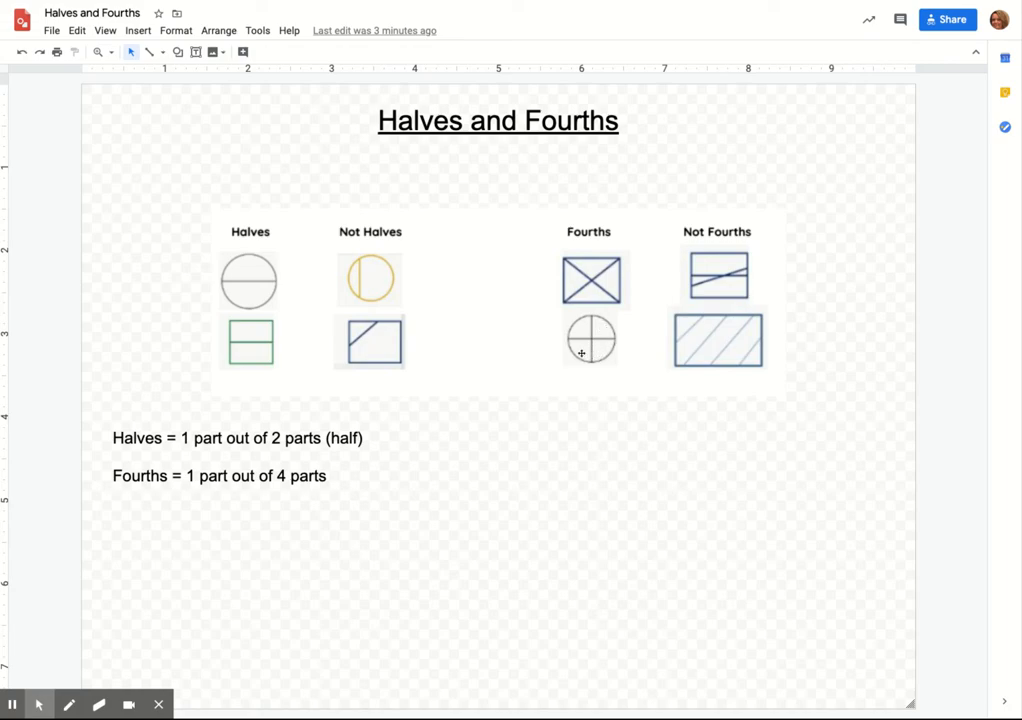
mouse_move(584, 356)
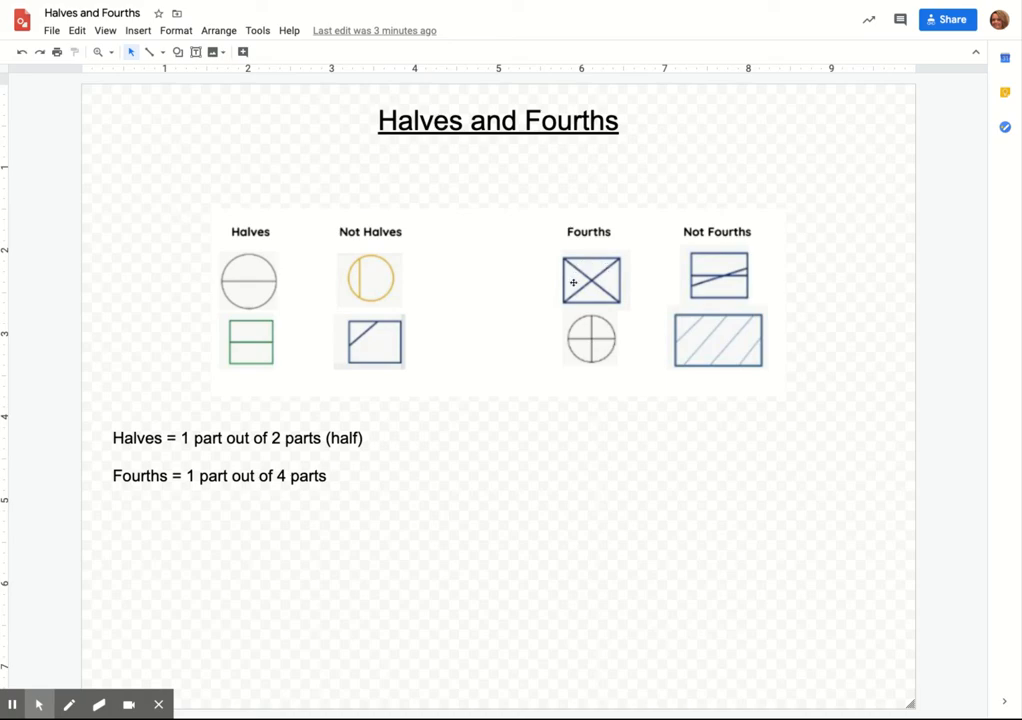
mouse_move(600, 292)
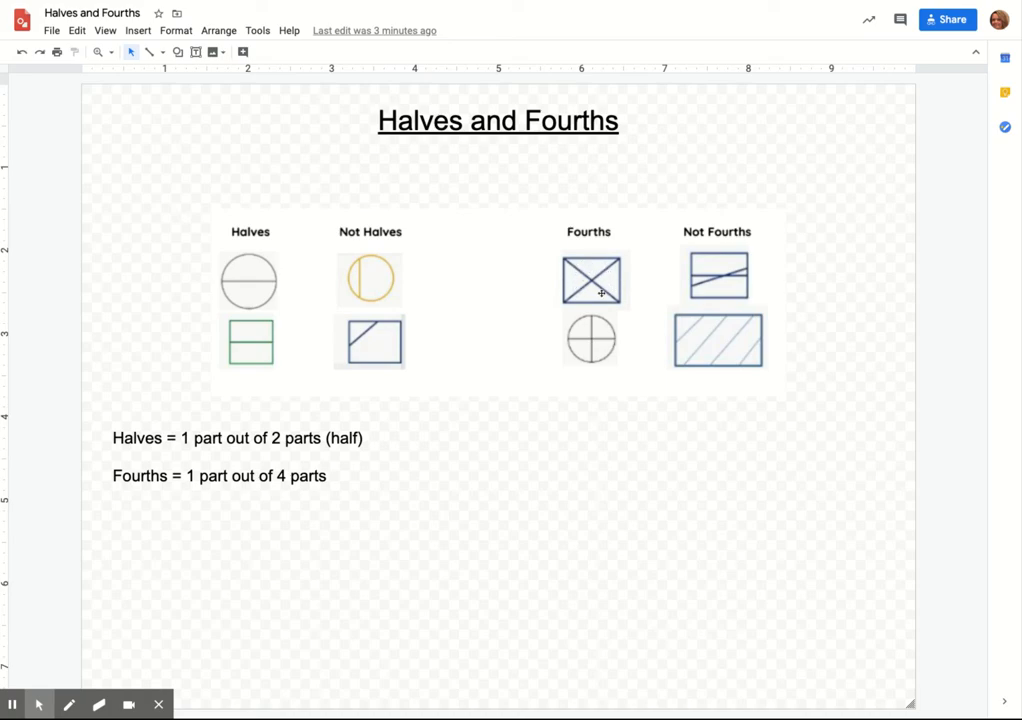
mouse_move(572, 280)
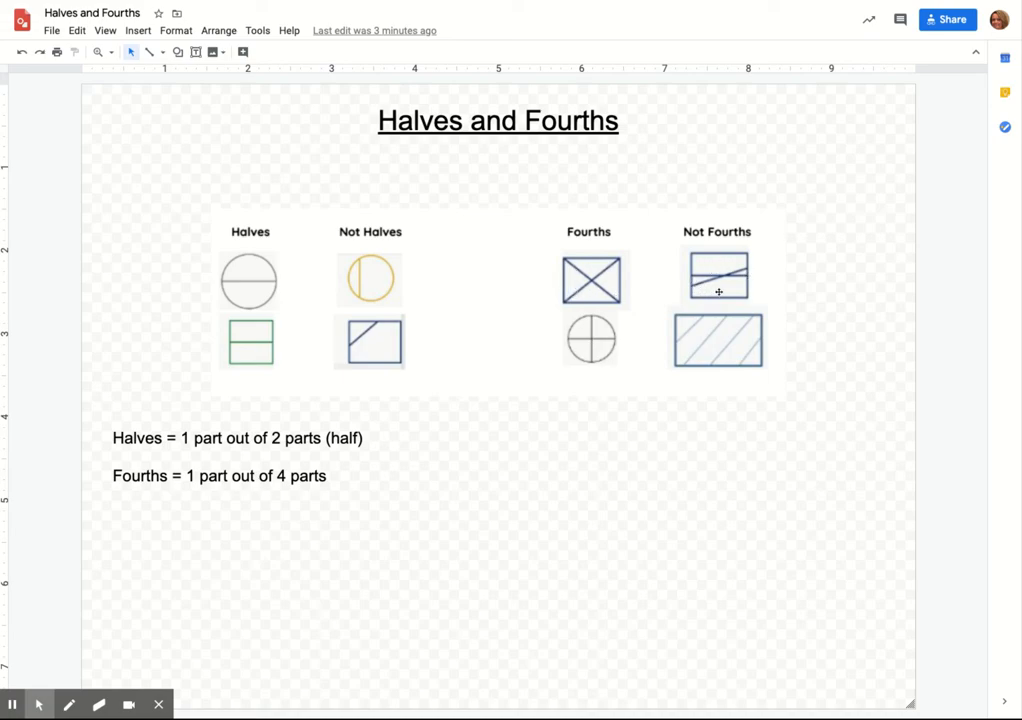
mouse_move(696, 328)
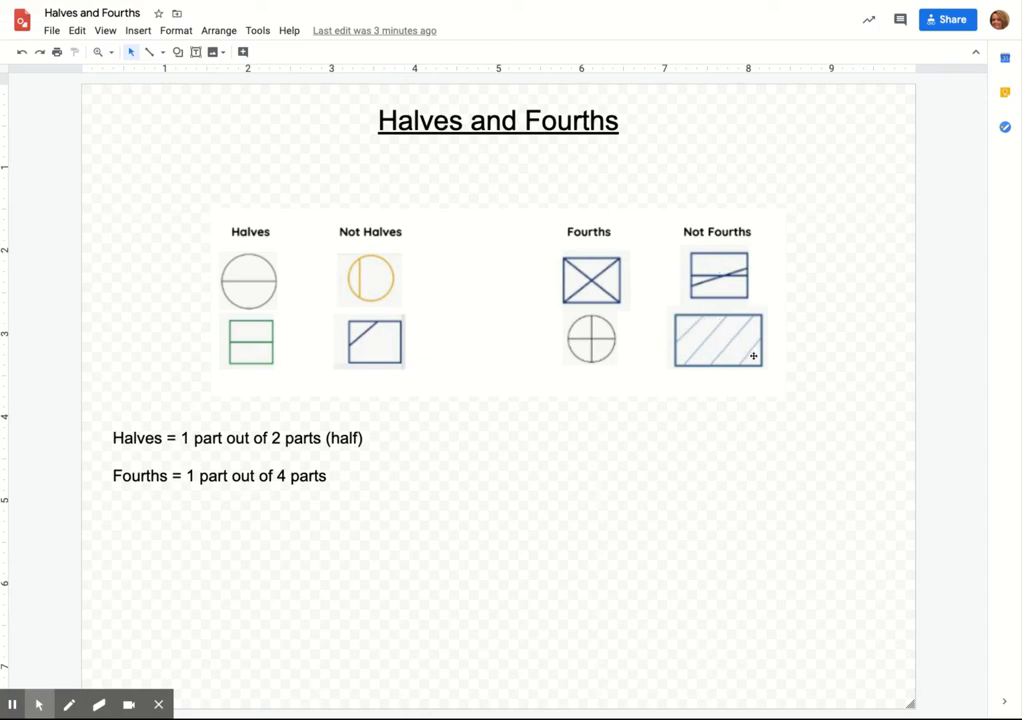
mouse_move(724, 348)
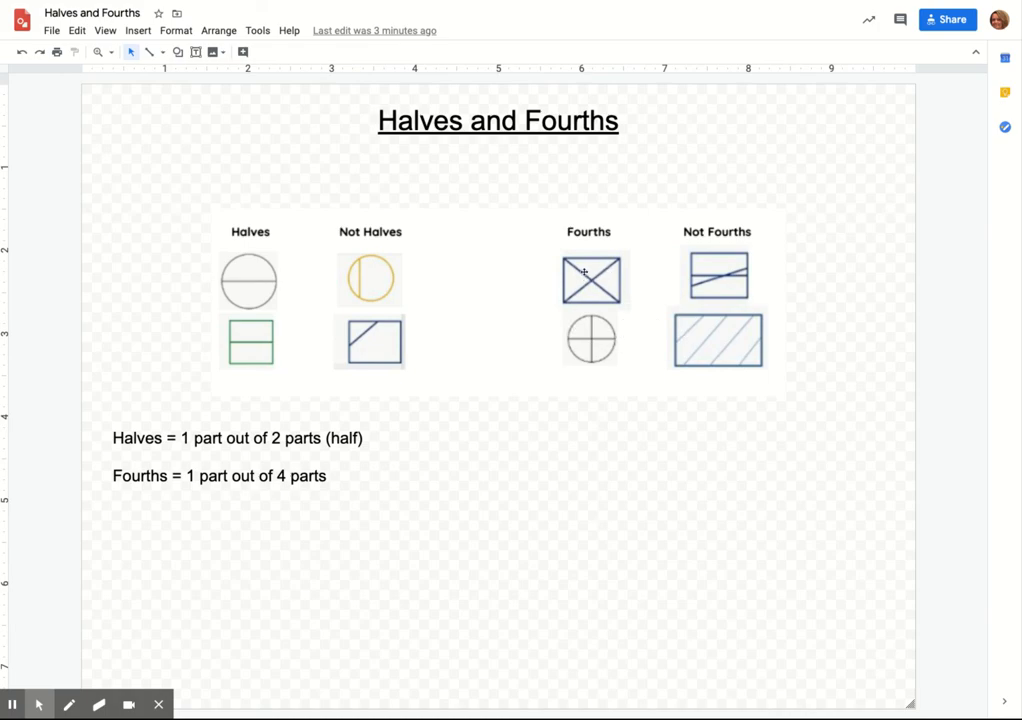
mouse_move(608, 384)
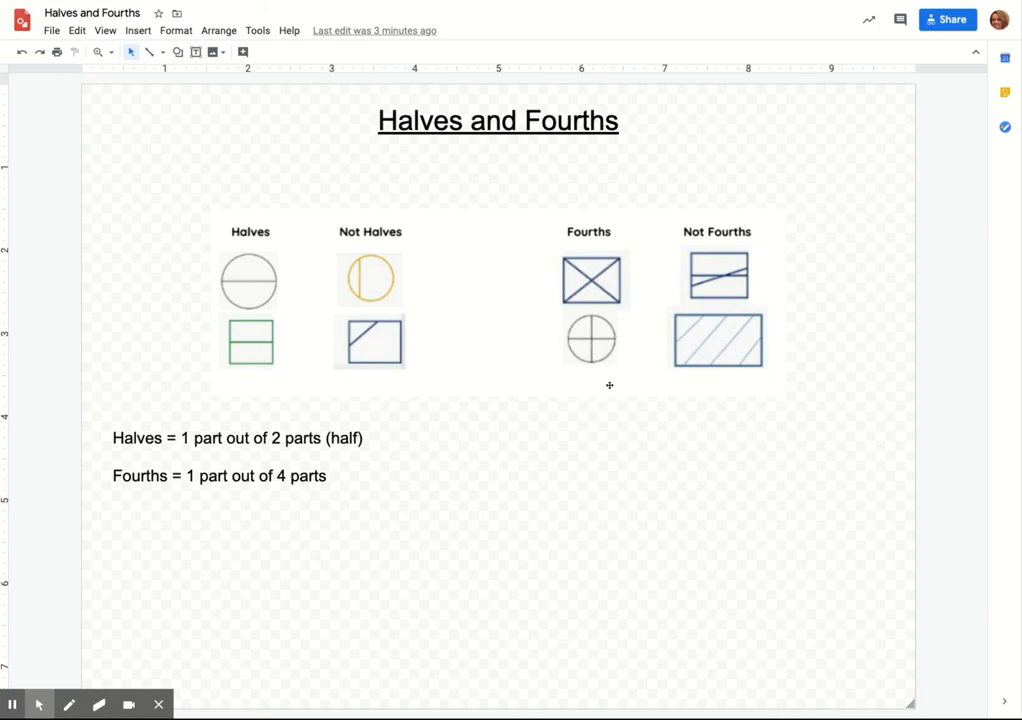